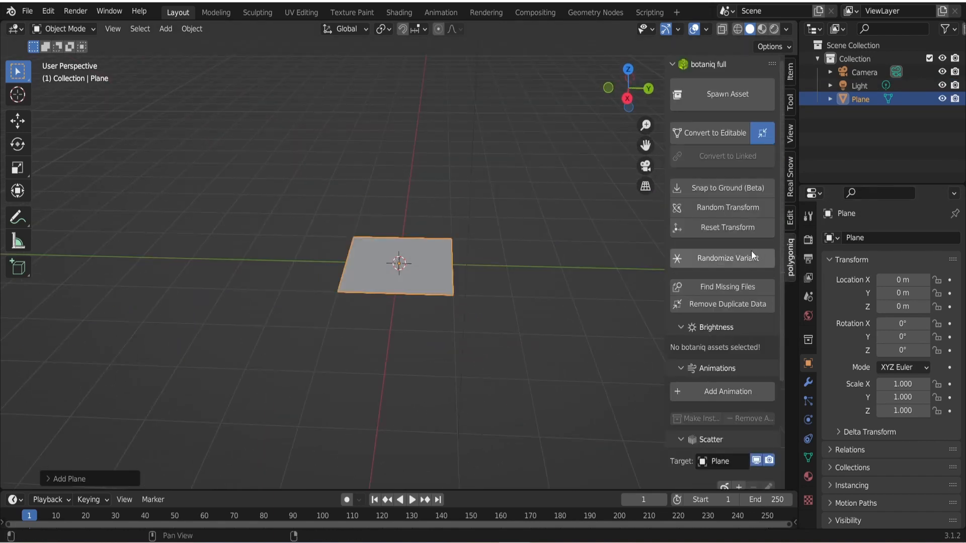
mouse_move(709, 278)
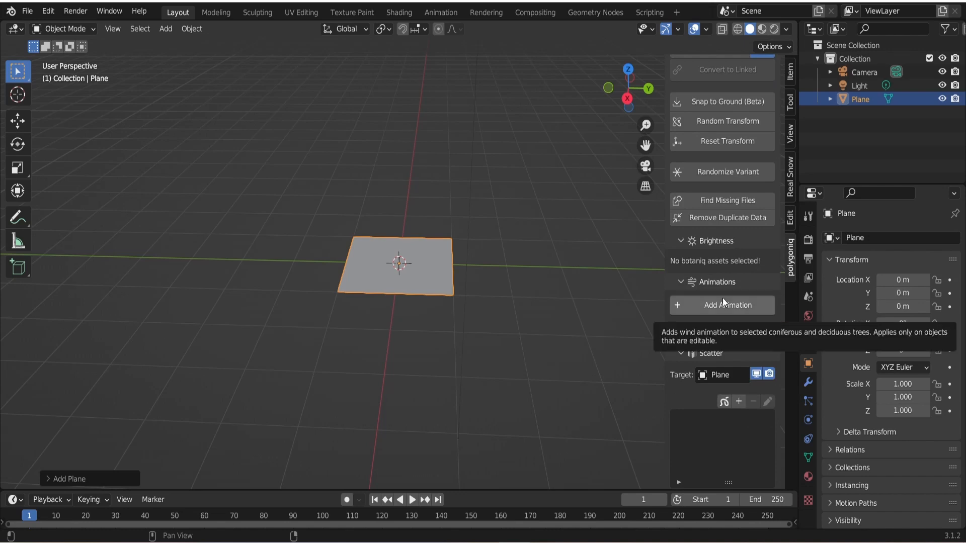
mouse_move(728, 314)
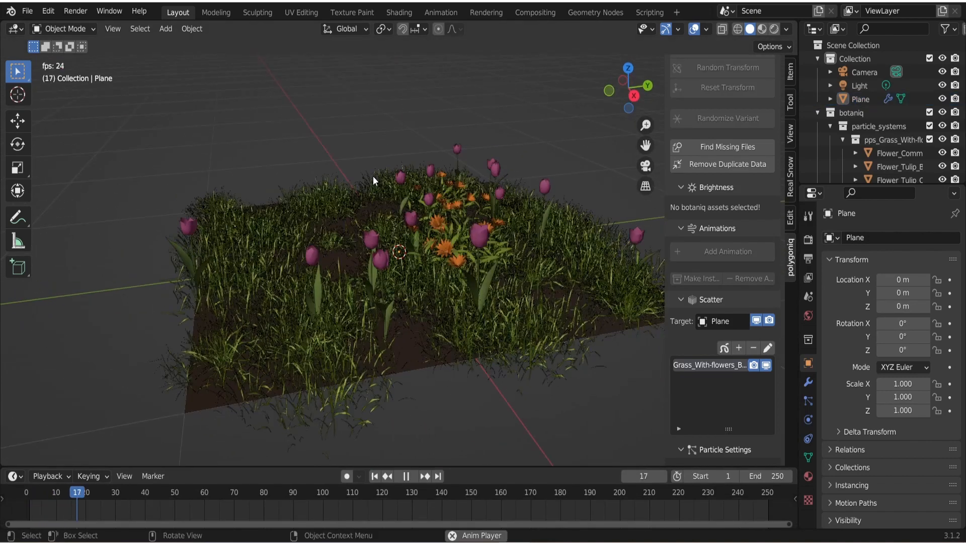
Apply the Default wind animation with Automatic Make Instance to the scattered grass and flowers.
click(721, 251)
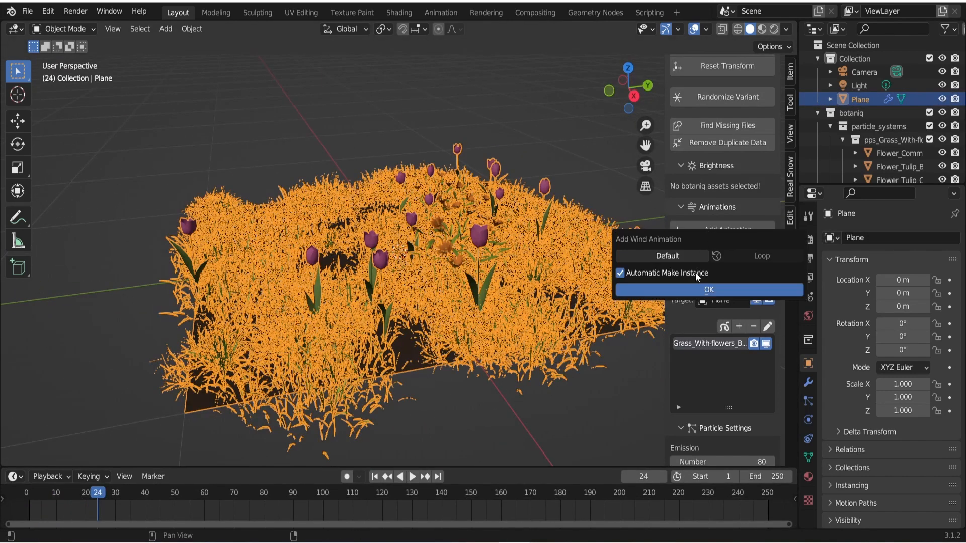
click(708, 290)
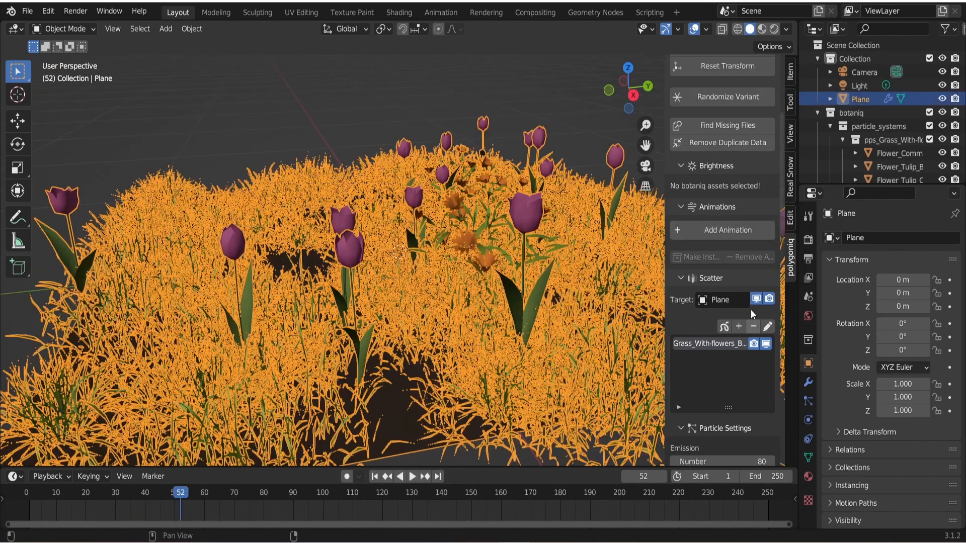
scroll(down, 3)
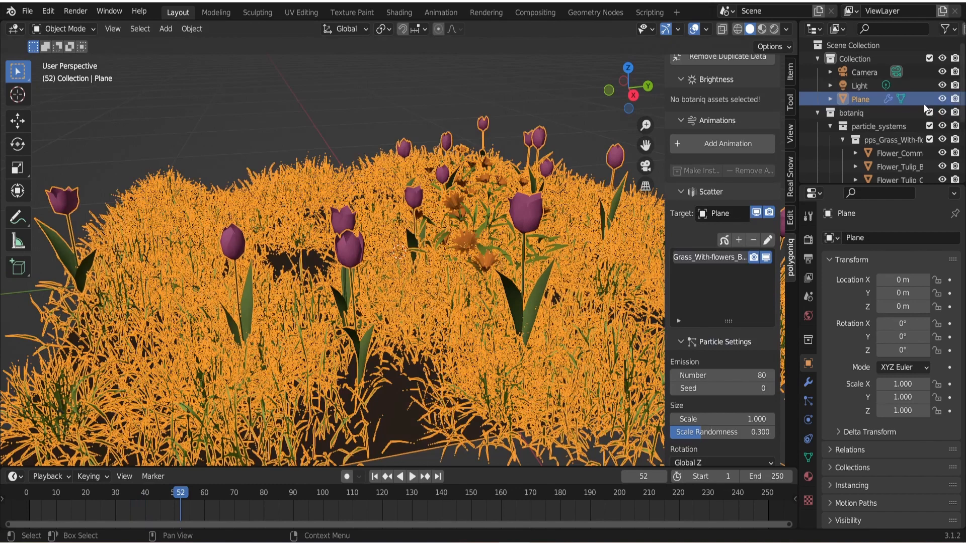
mouse_move(884, 140)
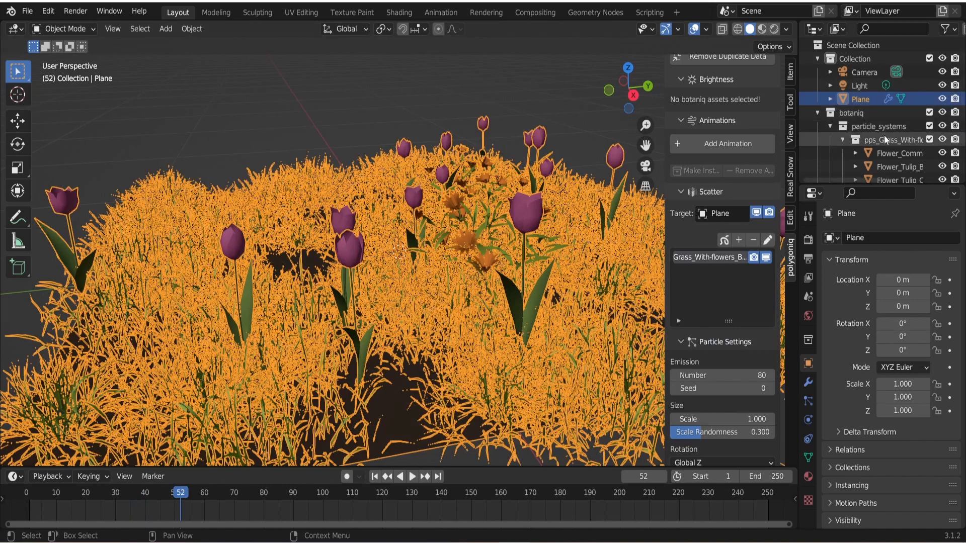
Keyframe Flower_Tulip_B_spring-summer's Y rotation between 90° and 102° at frames 0, 20 and 40.
click(898, 102)
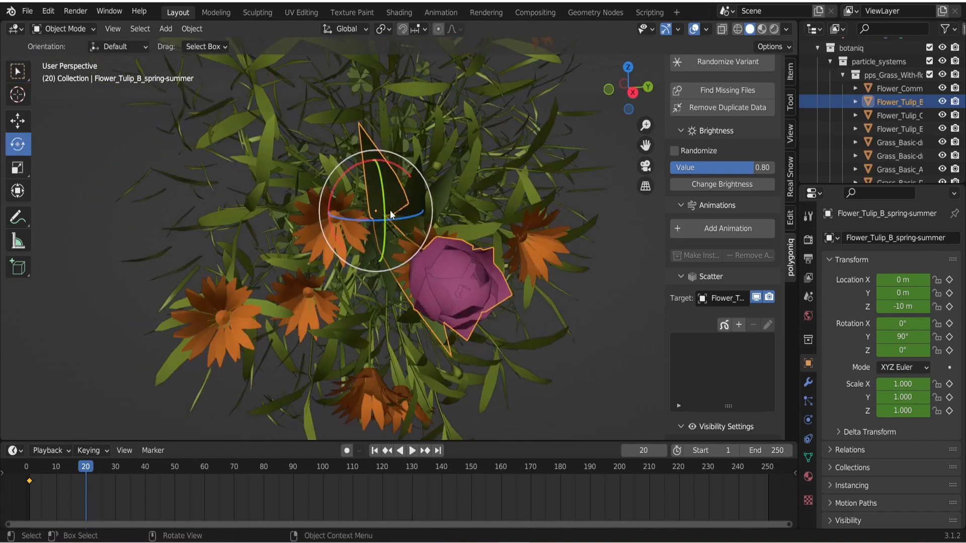
key(r)
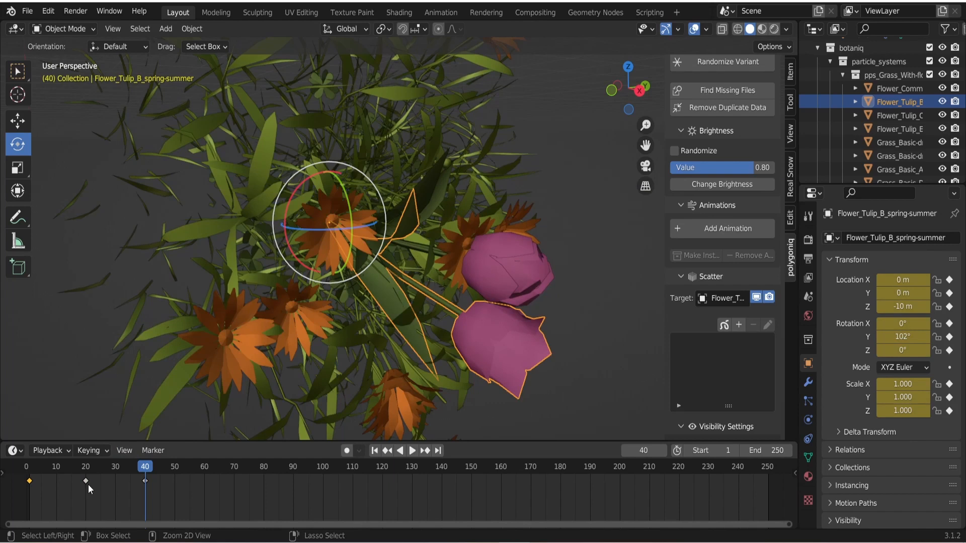
click(203, 466)
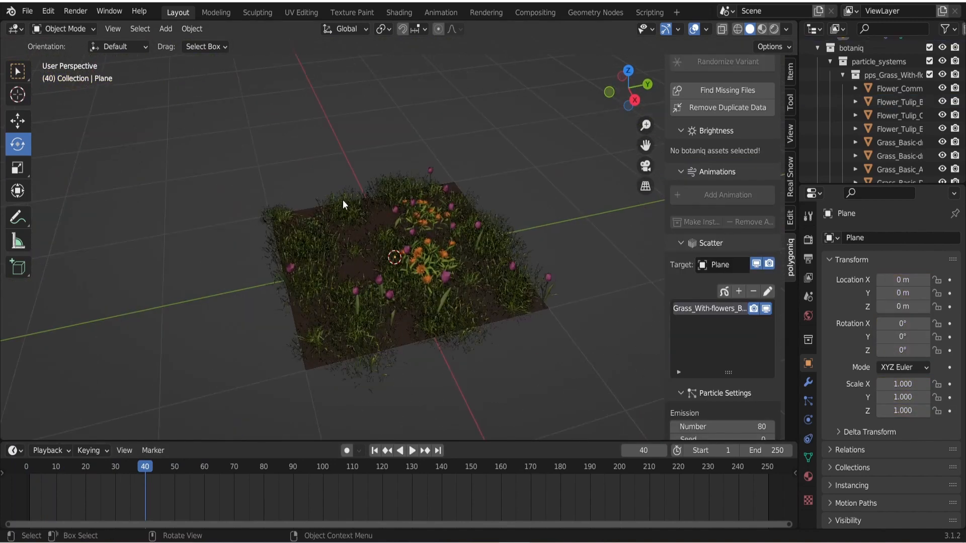
Add Tulip B sway keyframes at frames 60, 80, 100, then select Flower_Tulip_C_spring-summer.
click(410, 451)
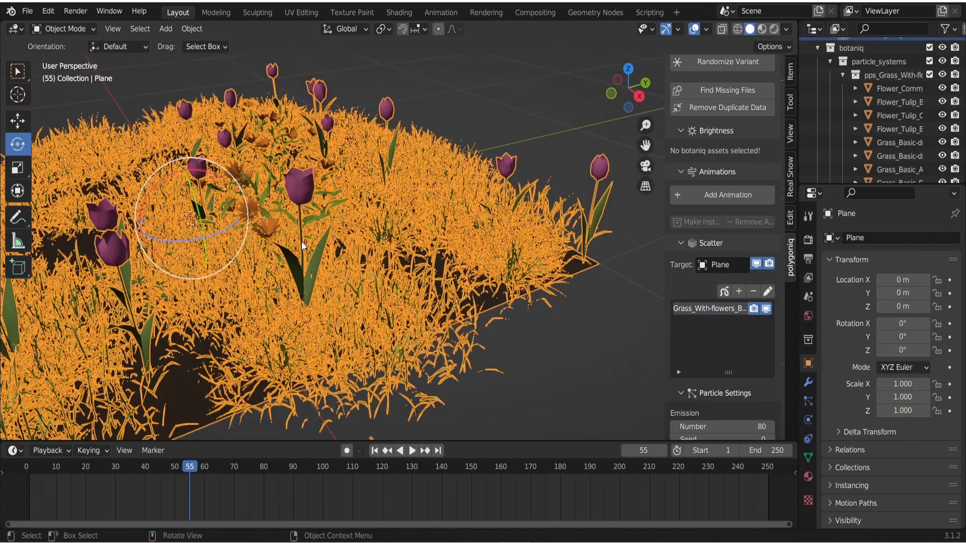
click(899, 102)
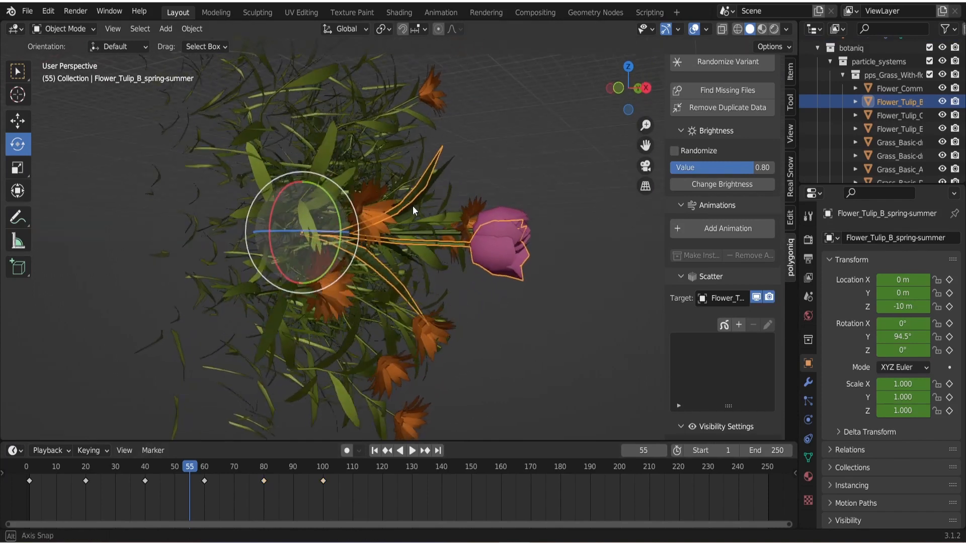
click(901, 114)
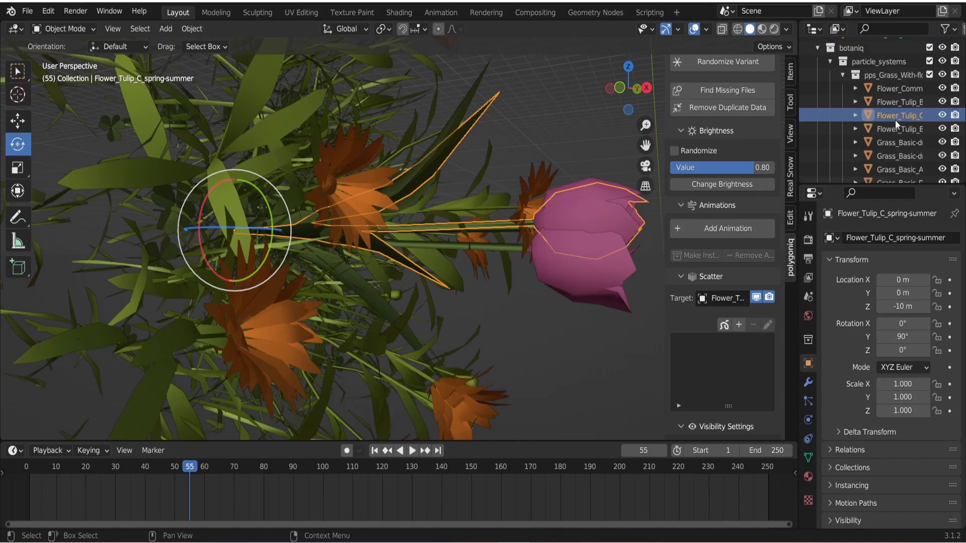